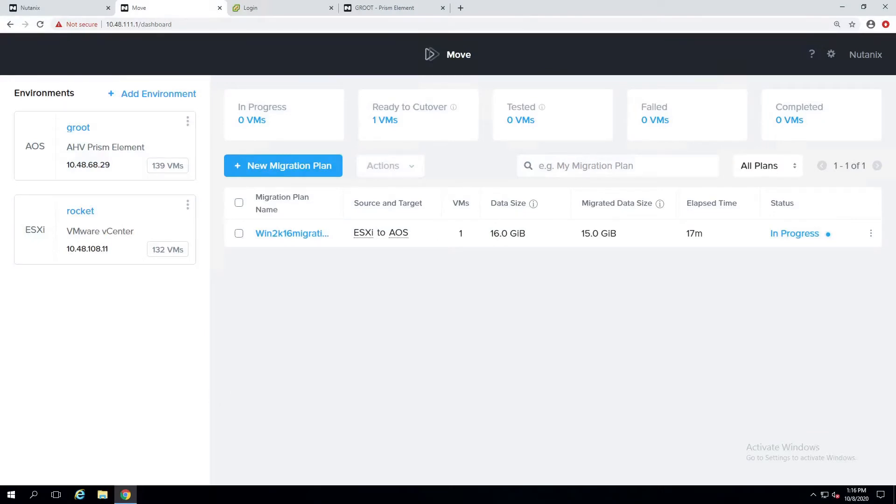
{"action": "mouse_move", "coordinate": [791, 309]}
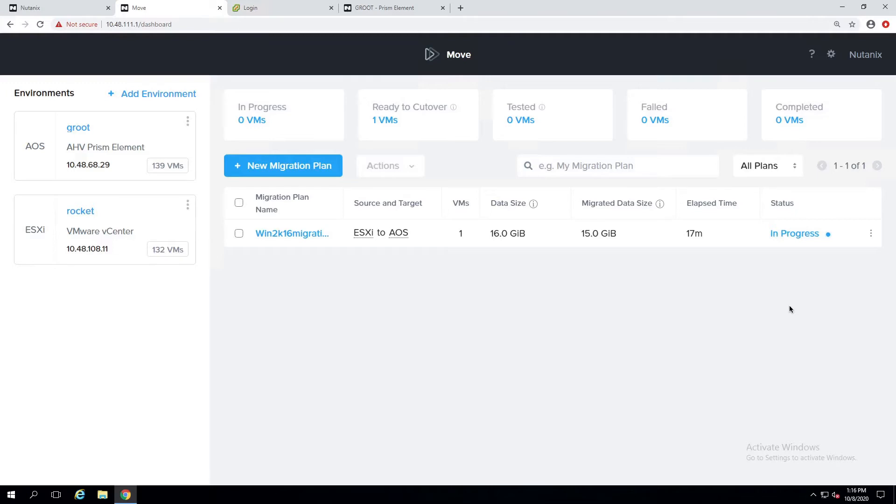
{"action": "mouse_move", "coordinate": [273, 289]}
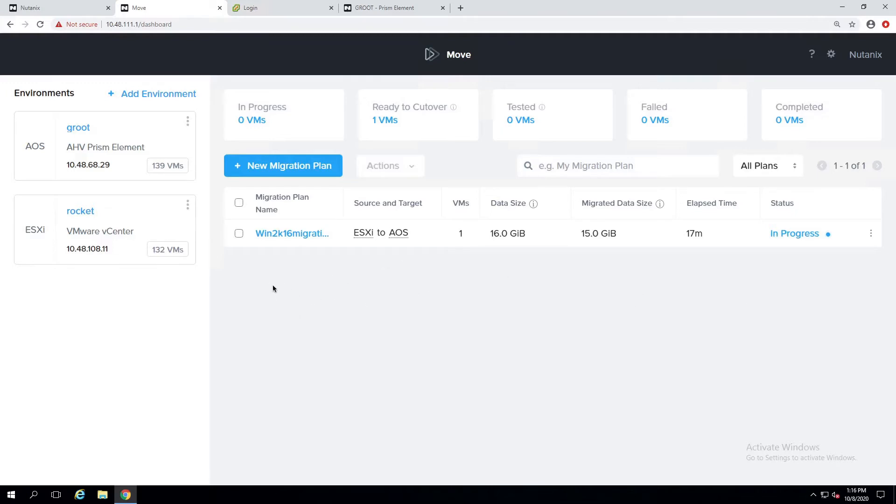
{"action": "mouse_move", "coordinate": [478, 273]}
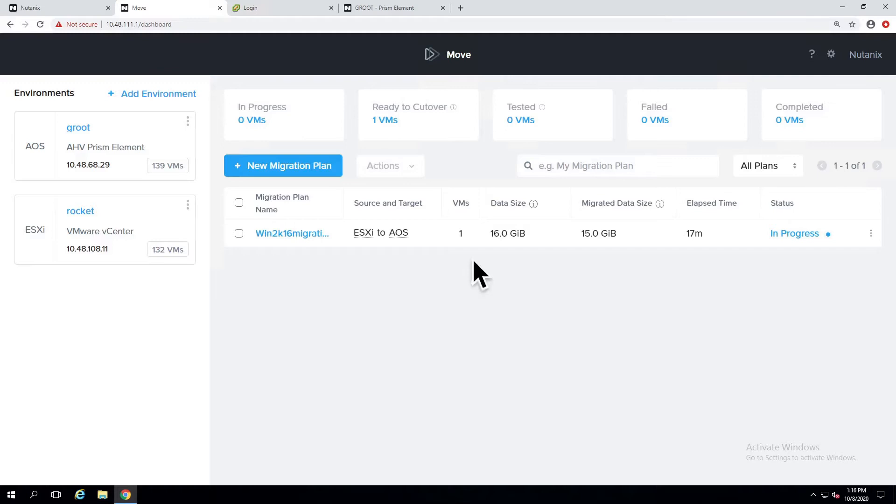
{"action": "mouse_move", "coordinate": [463, 251]}
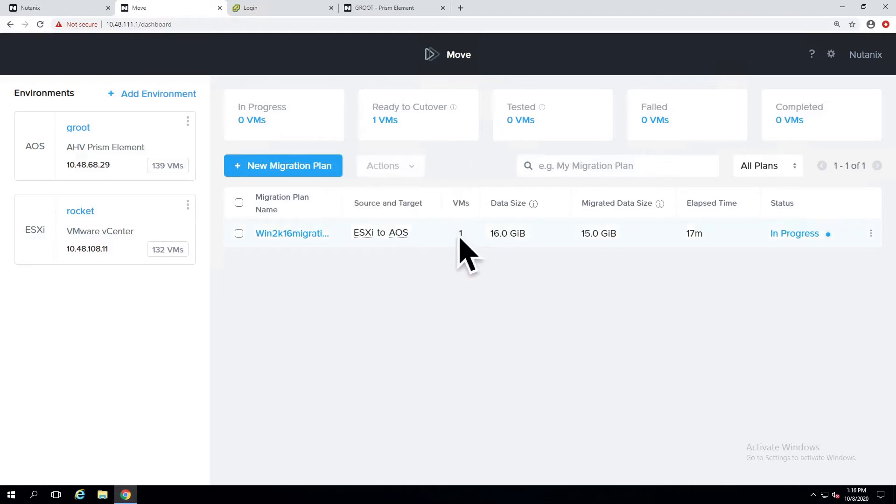
{"action": "mouse_move", "coordinate": [293, 236]}
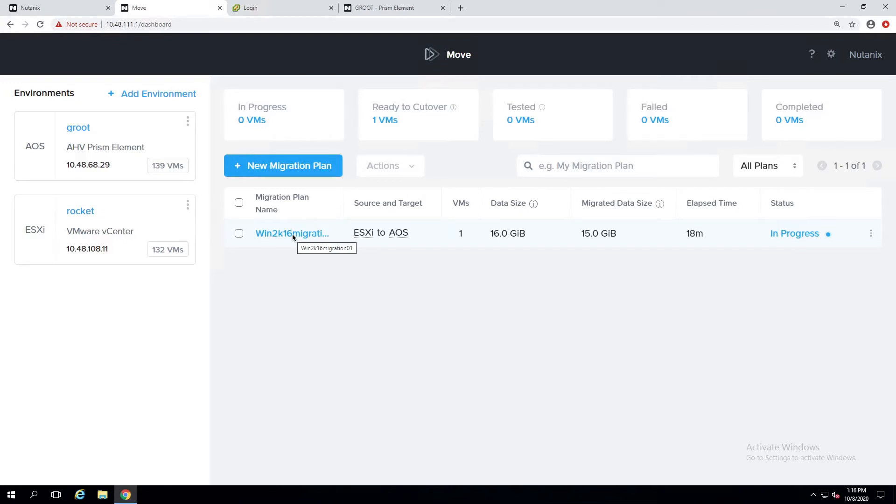
Review the Win2k16migration01 plan summary and its migrated VMs, then return to the dashboard
{"action": "left_click", "coordinate": [292, 233]}
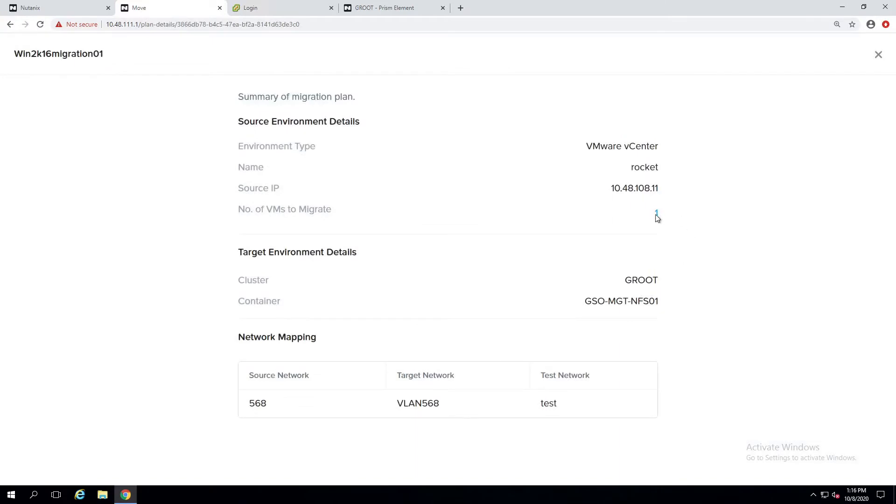
{"action": "left_click", "coordinate": [656, 213]}
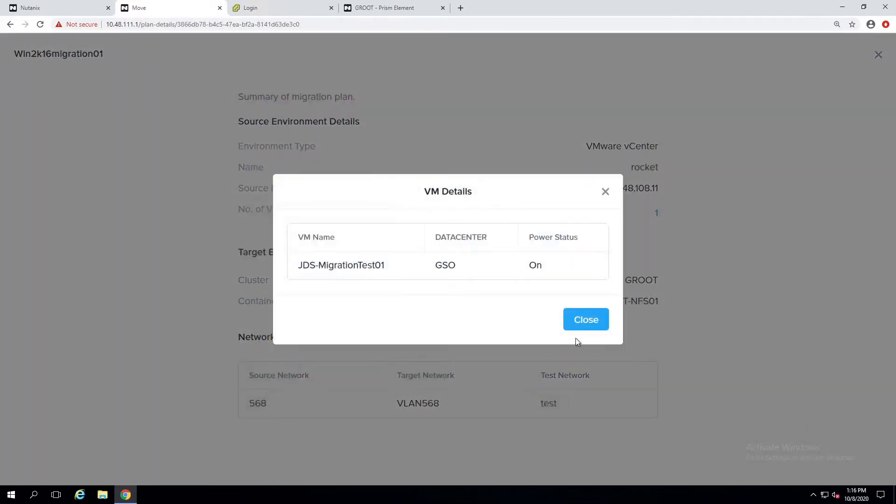
{"action": "left_click", "coordinate": [585, 320]}
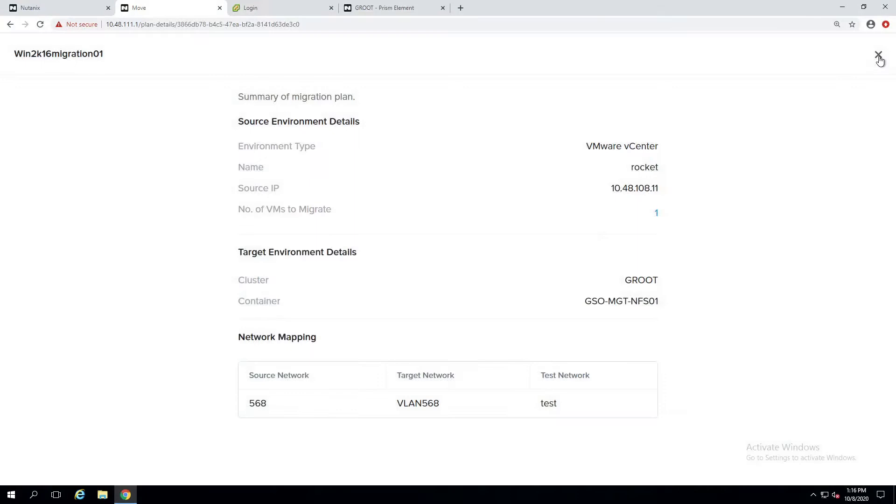
{"action": "left_click", "coordinate": [879, 54]}
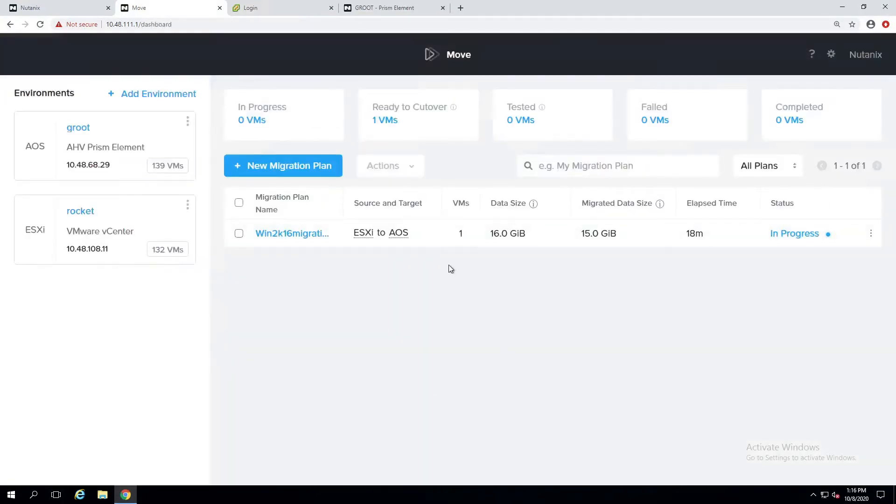
{"action": "mouse_move", "coordinate": [793, 234]}
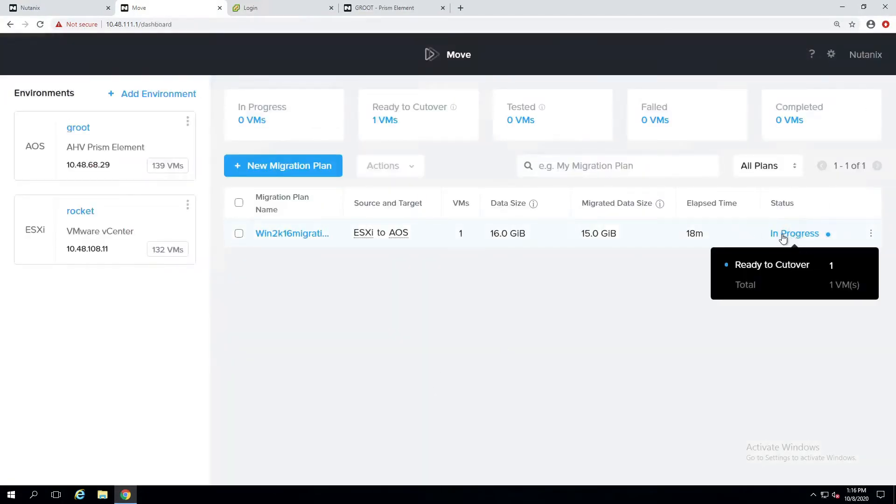
From the plan's progress view, choose Create Test VM under Test Actions and confirm
{"action": "left_click", "coordinate": [292, 233]}
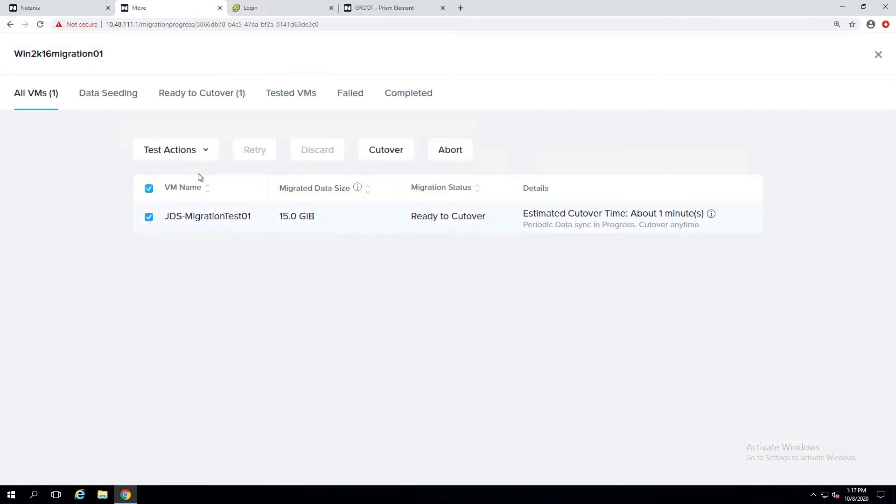
{"action": "left_click", "coordinate": [174, 150]}
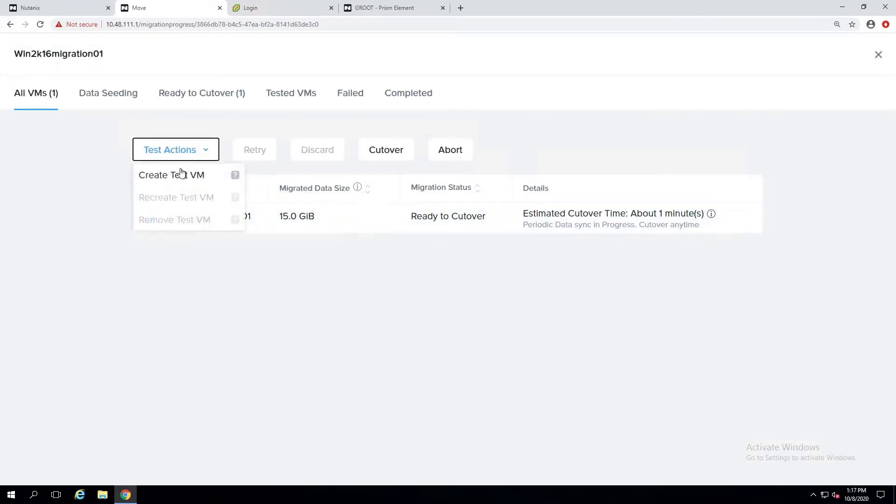
{"action": "mouse_move", "coordinate": [172, 175]}
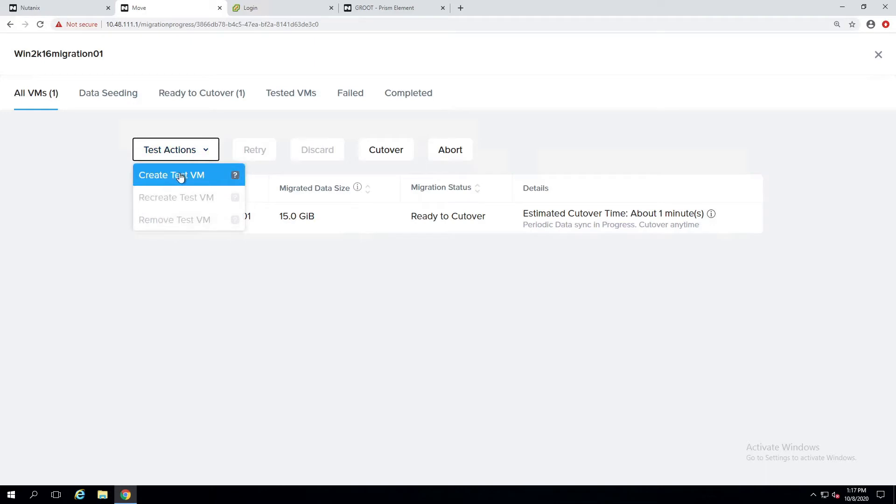
{"action": "left_click", "coordinate": [171, 174]}
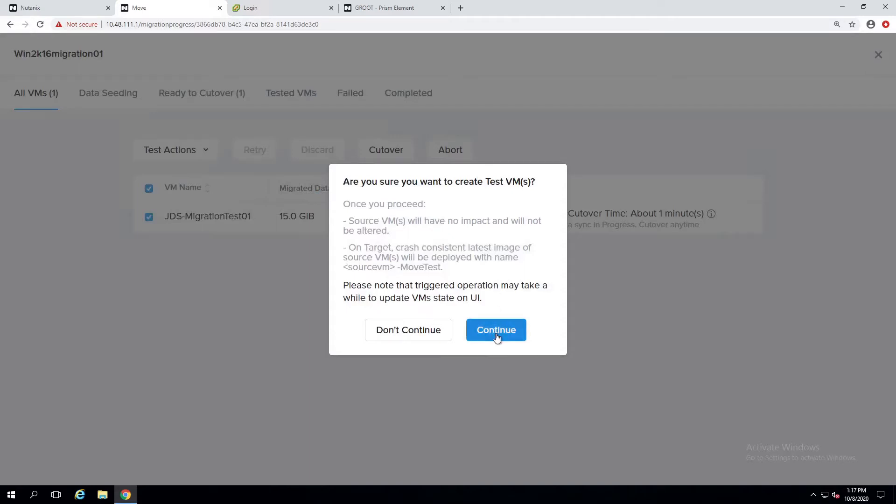
{"action": "left_click", "coordinate": [496, 329]}
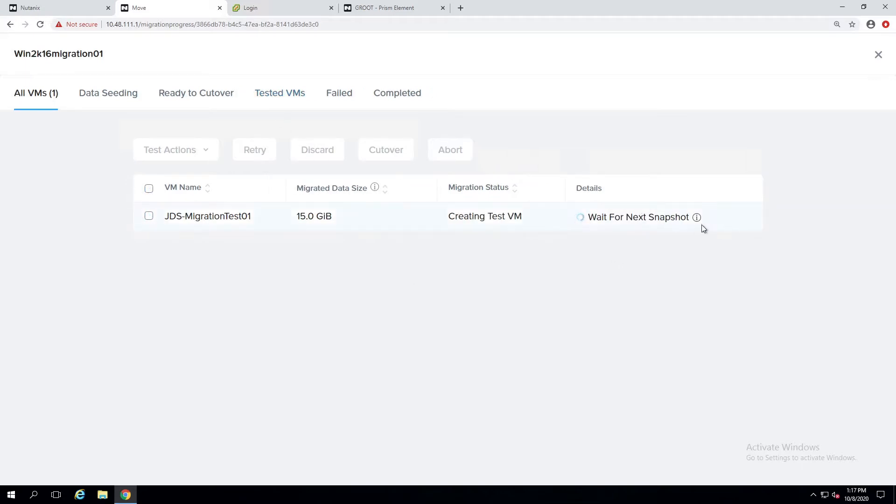
{"action": "mouse_move", "coordinate": [697, 218]}
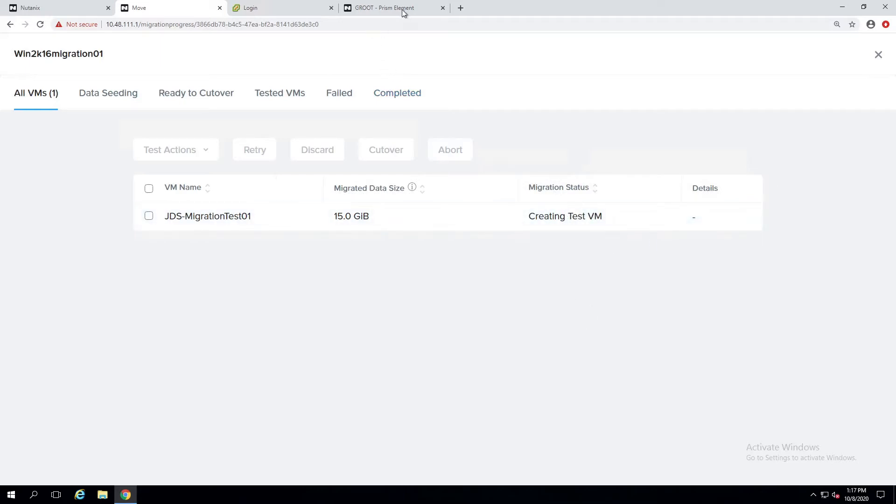
In the GROOT Prism Element console, check Recent Tasks and show the VM table, then return to Move
{"action": "left_click", "coordinate": [380, 7]}
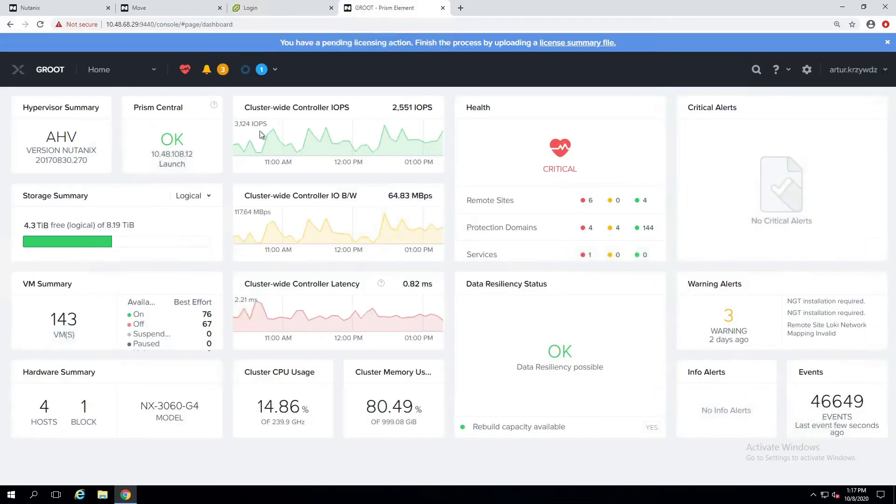
{"action": "left_click", "coordinate": [260, 69]}
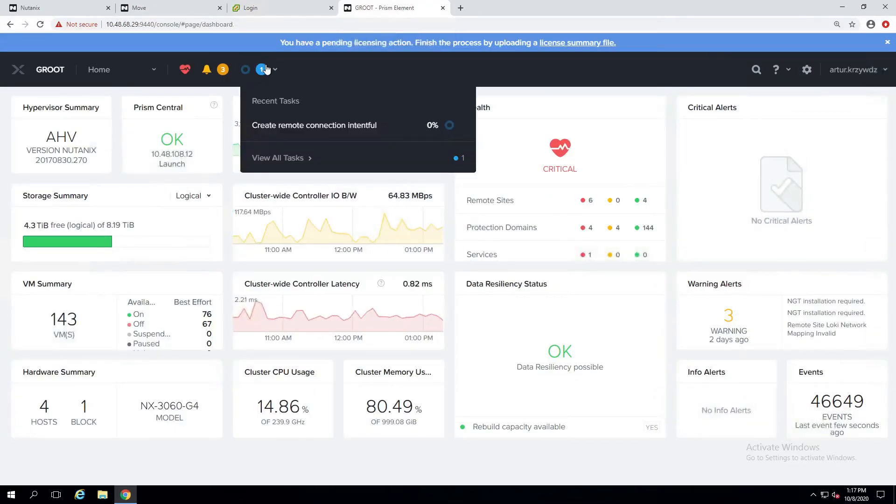
{"action": "mouse_move", "coordinate": [292, 142]}
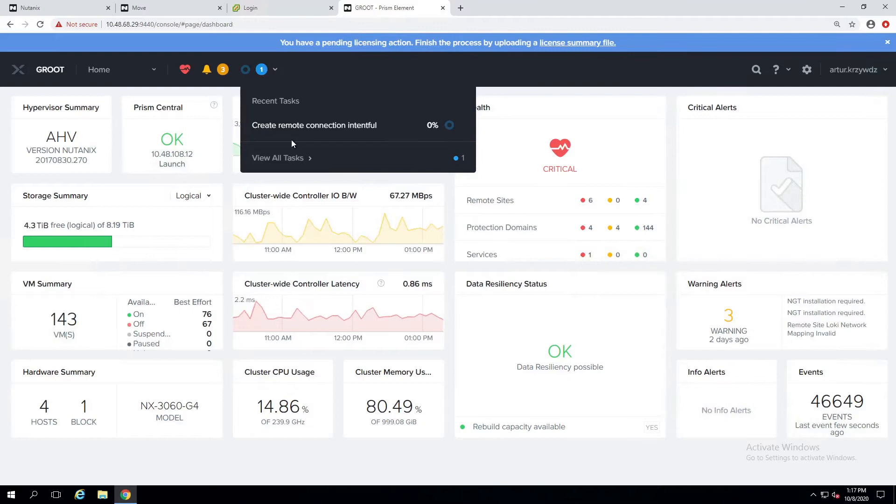
{"action": "mouse_move", "coordinate": [141, 73]}
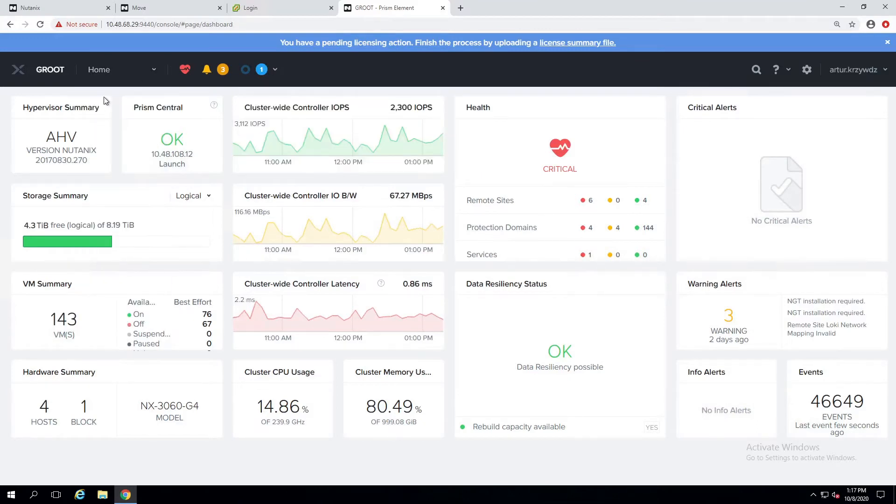
{"action": "left_click", "coordinate": [120, 69]}
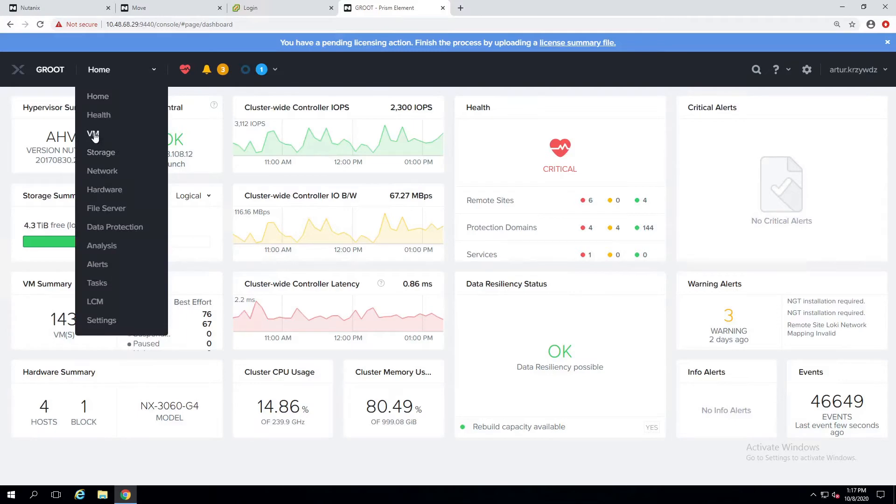
{"action": "left_click", "coordinate": [93, 134]}
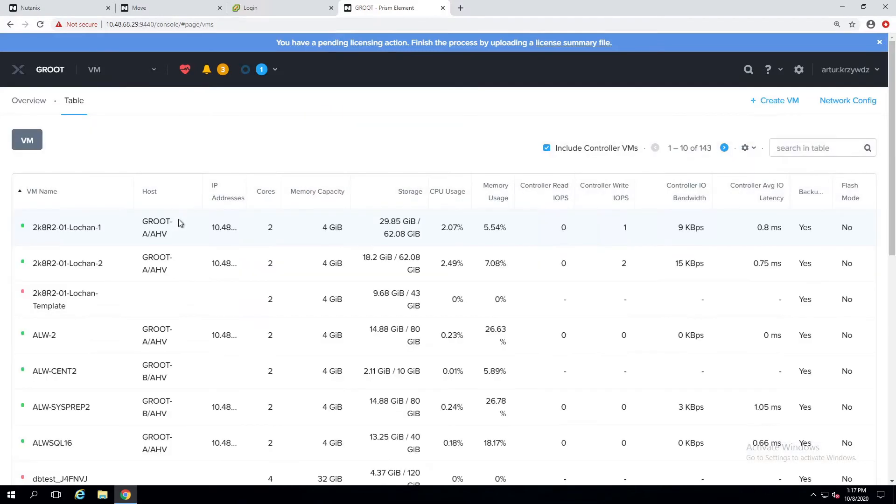
{"action": "left_click", "coordinate": [249, 7]}
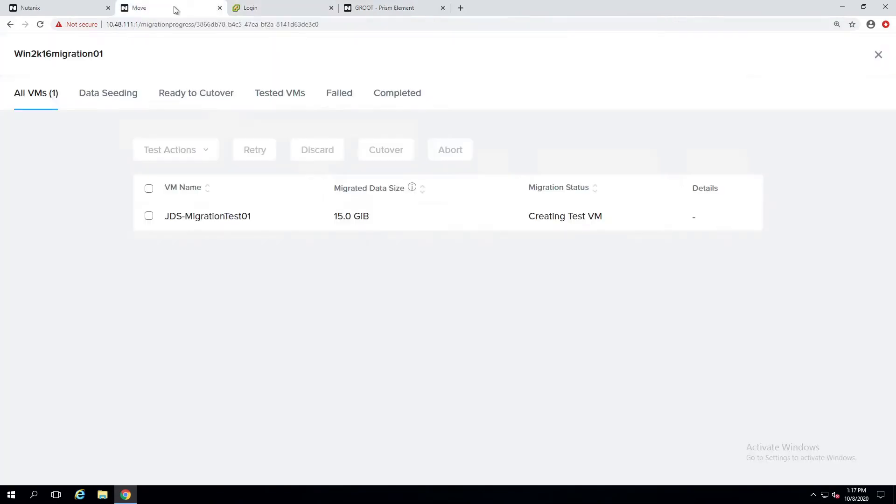
{"action": "mouse_move", "coordinate": [727, 264]}
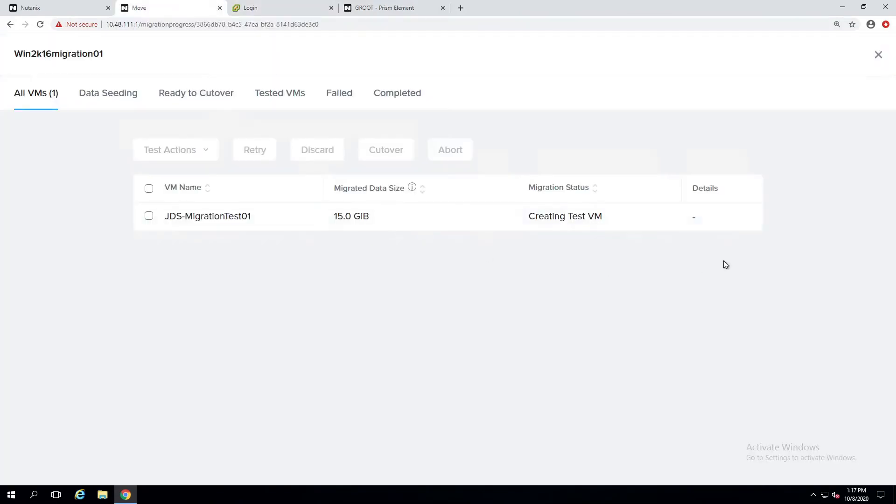
{"action": "mouse_move", "coordinate": [689, 225]}
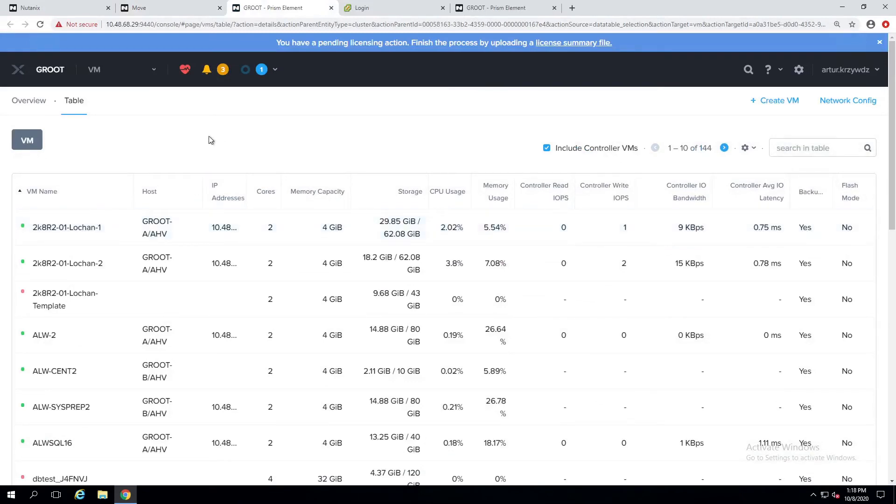
{"action": "left_click", "coordinate": [262, 69]}
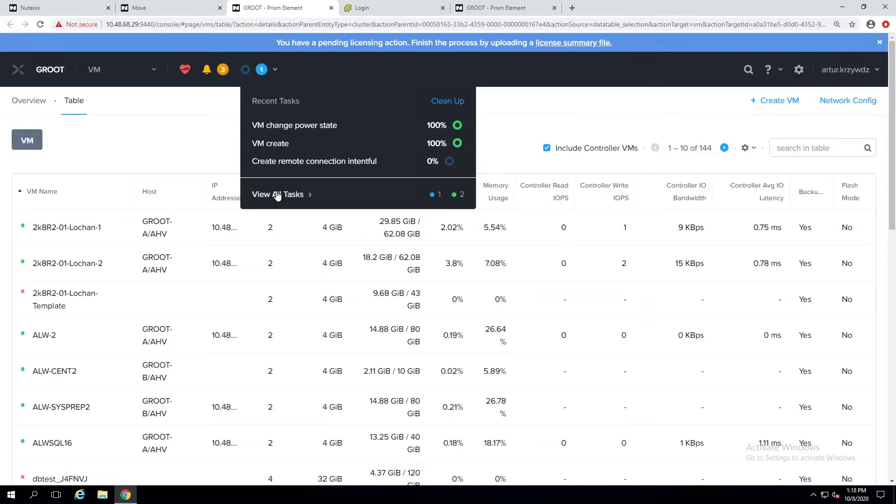
{"action": "left_click", "coordinate": [278, 194]}
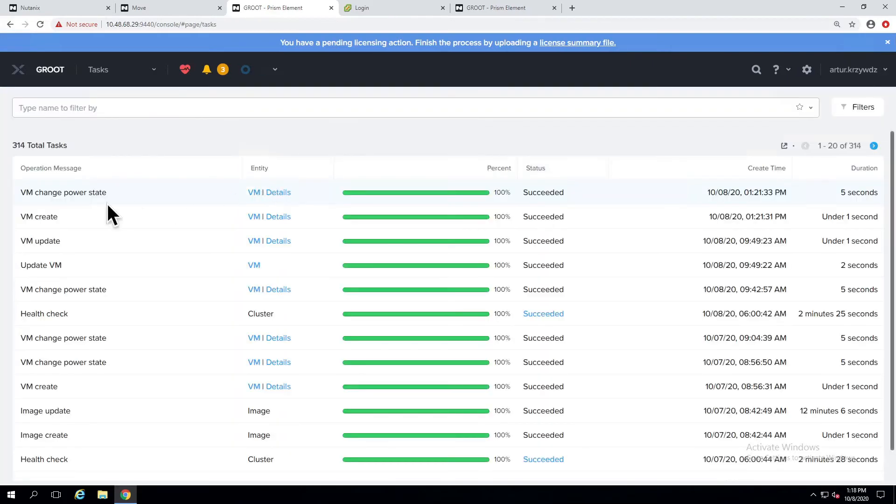
{"action": "mouse_move", "coordinate": [254, 192]}
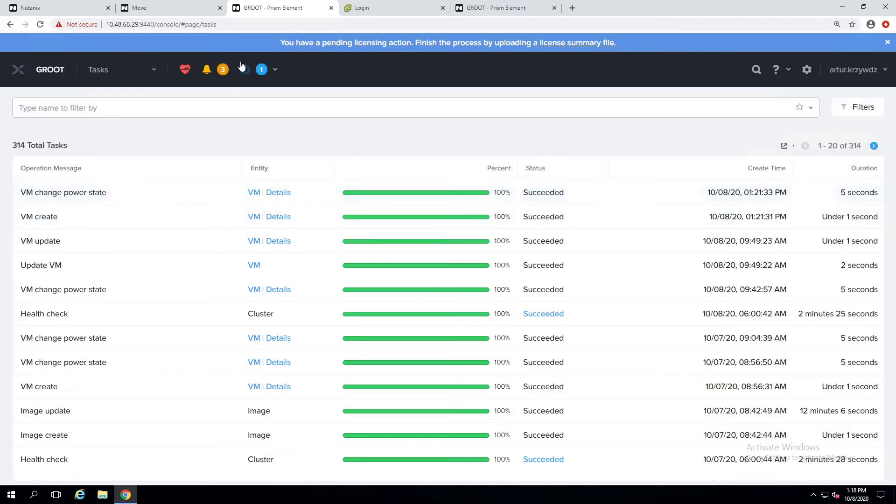
{"action": "left_click", "coordinate": [260, 69]}
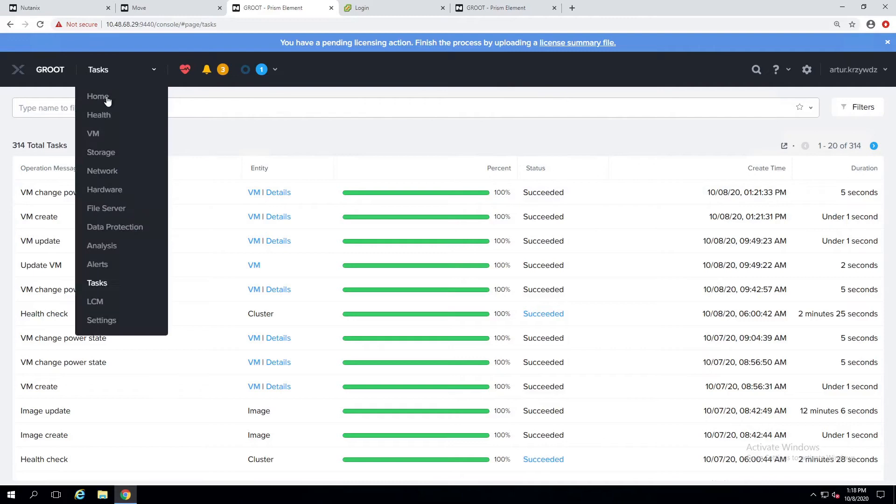
{"action": "left_click", "coordinate": [97, 96]}
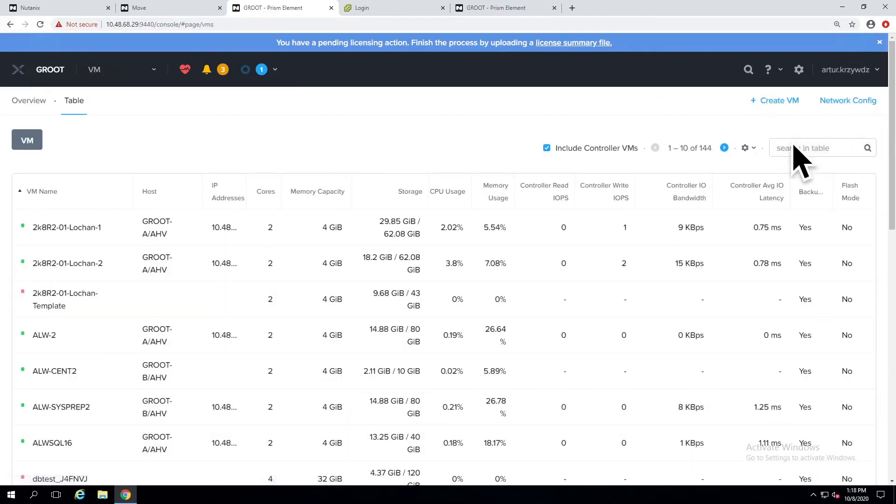
Filter the VM table by 'jds', select JDS-MigrationTest01-MoveTest and launch its console
{"action": "type", "text": "jds"}
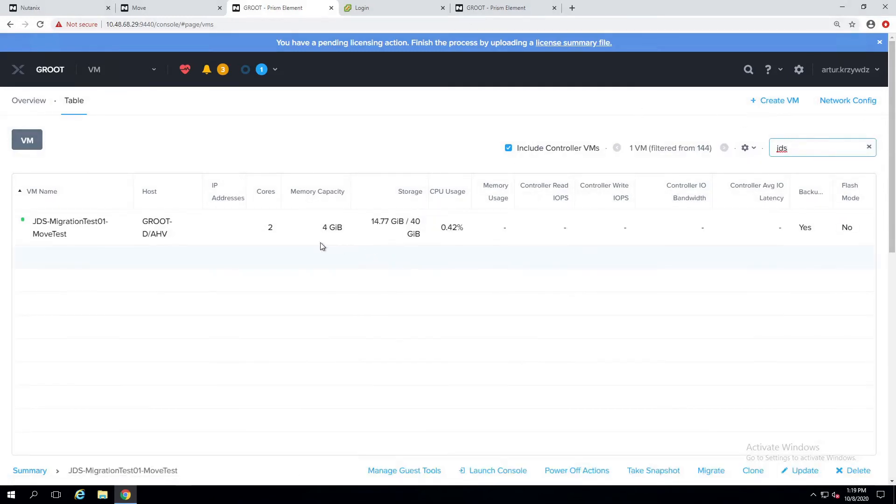
{"action": "left_click", "coordinate": [70, 228]}
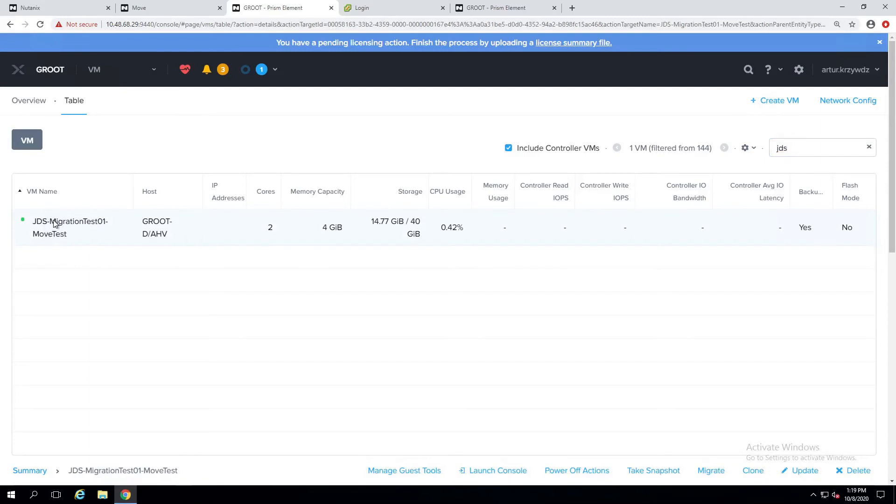
{"action": "mouse_move", "coordinate": [516, 474]}
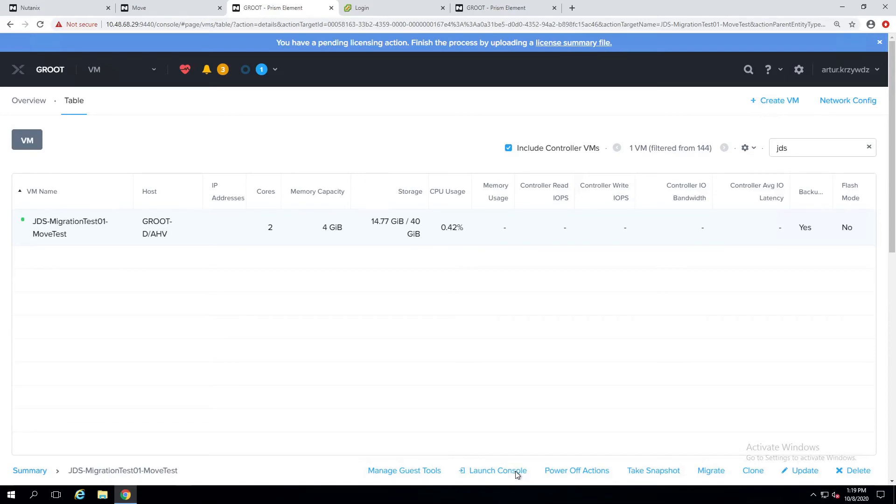
{"action": "left_click", "coordinate": [496, 471]}
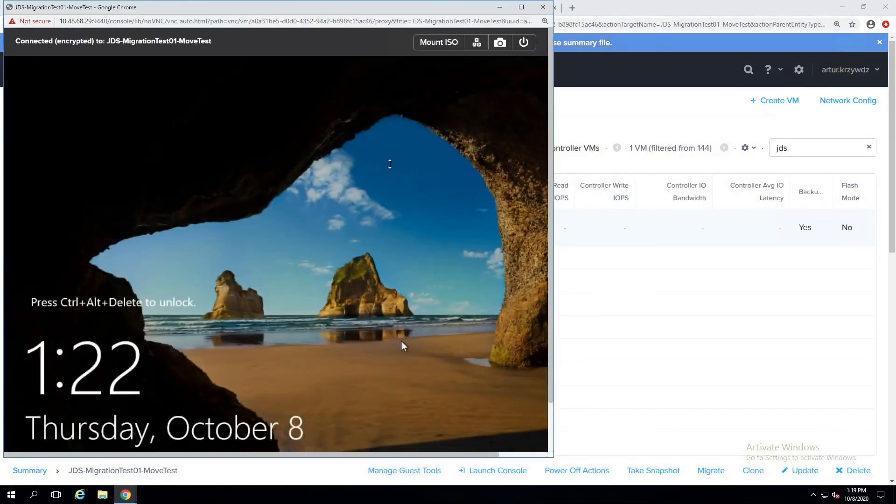
{"action": "mouse_move", "coordinate": [475, 42]}
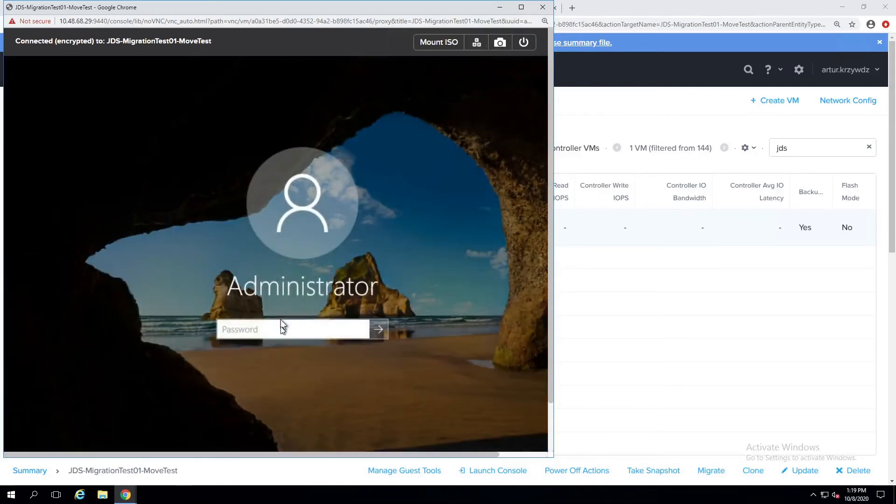
Log in as Administrator, view the available Windows updates and close Settings
{"action": "type", "text": "password"}
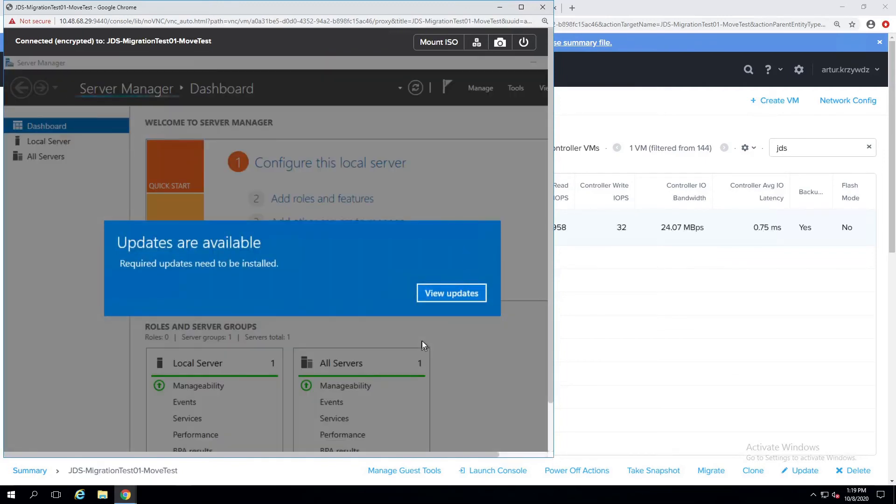
{"action": "left_click", "coordinate": [451, 292]}
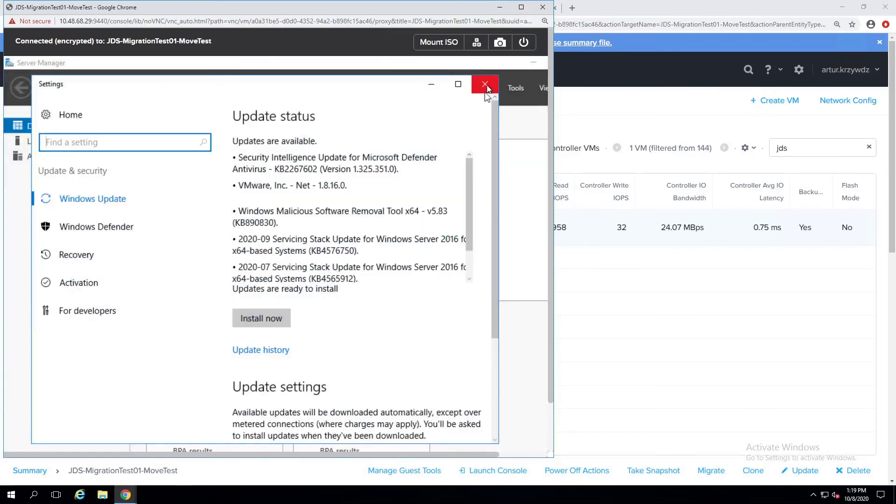
{"action": "left_click", "coordinate": [484, 84]}
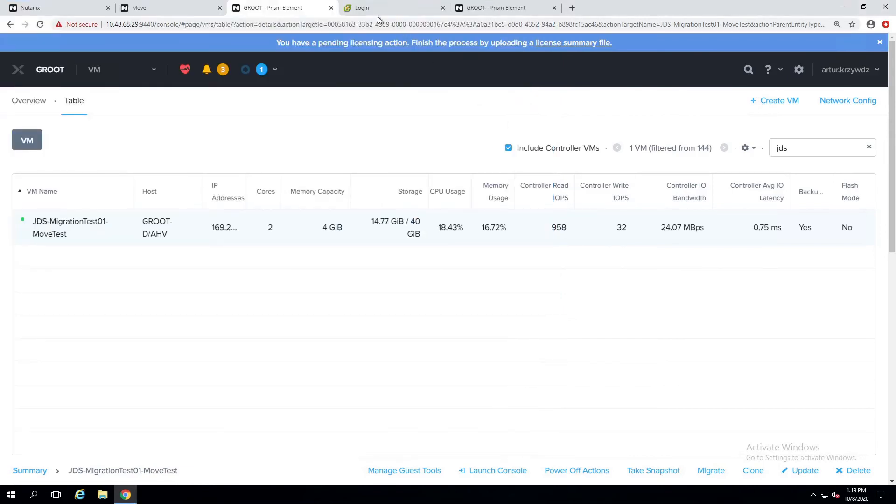
{"action": "mouse_move", "coordinate": [166, 8]}
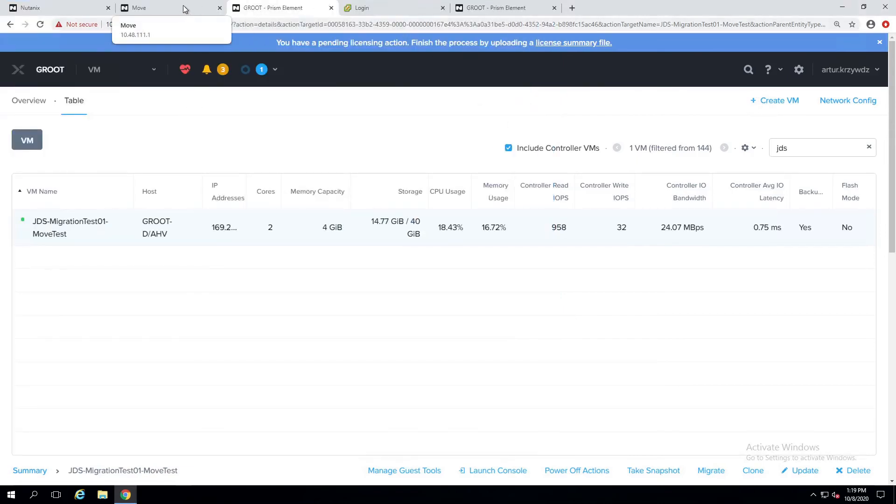
Back in Move, select the plan's VM, choose Remove Test VM and confirm
{"action": "left_click", "coordinate": [138, 8]}
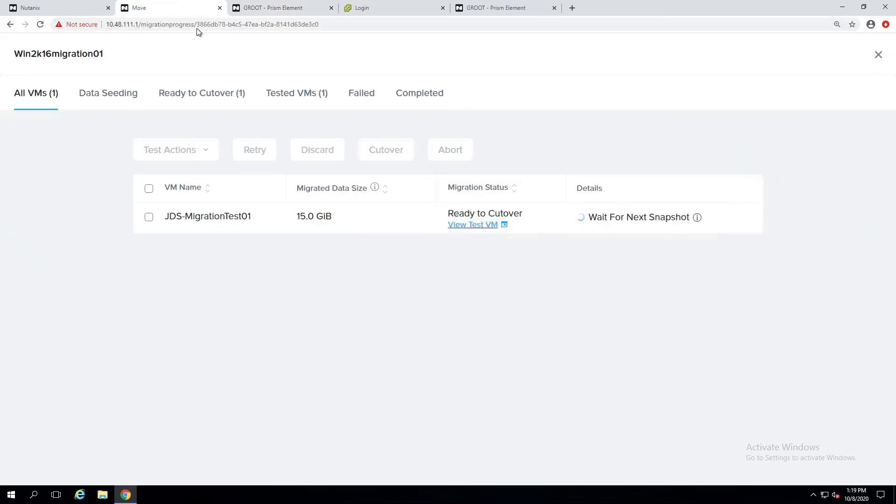
{"action": "mouse_move", "coordinate": [152, 202]}
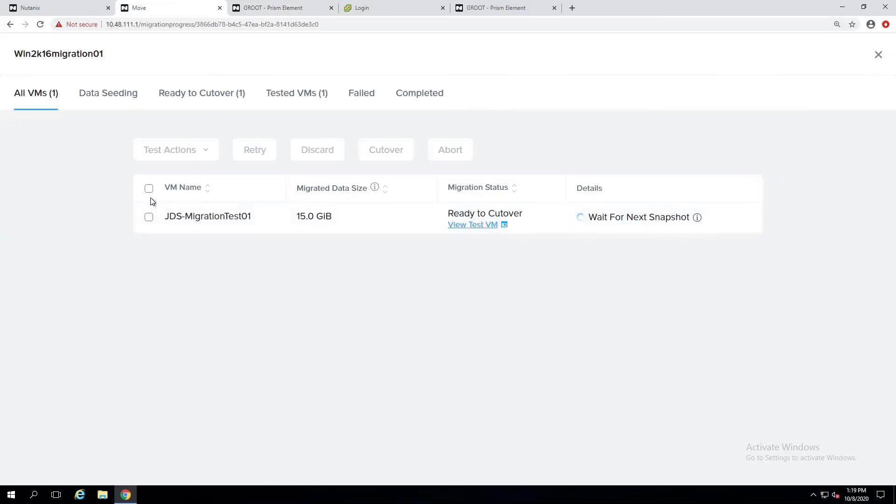
{"action": "left_click", "coordinate": [176, 149]}
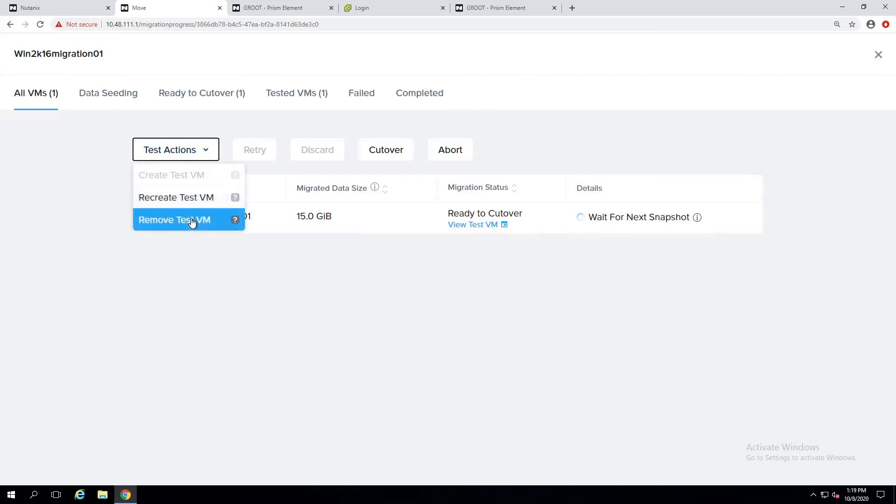
{"action": "left_click", "coordinate": [175, 220]}
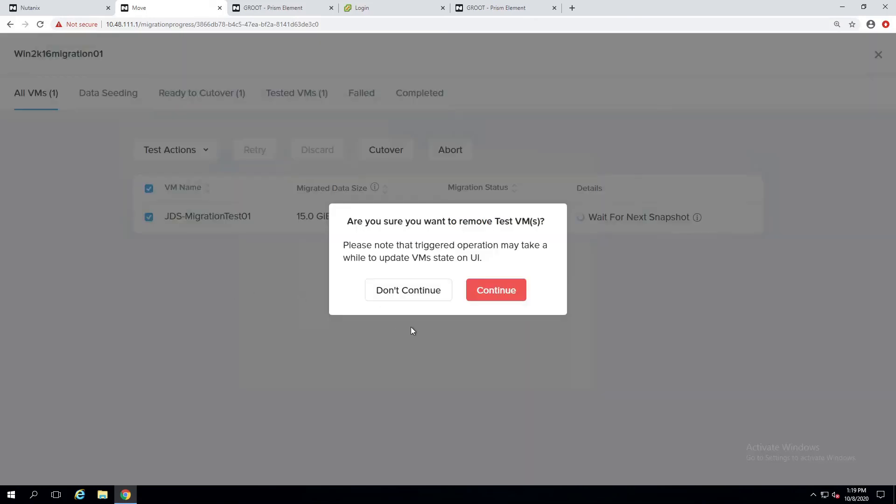
{"action": "left_click", "coordinate": [496, 290]}
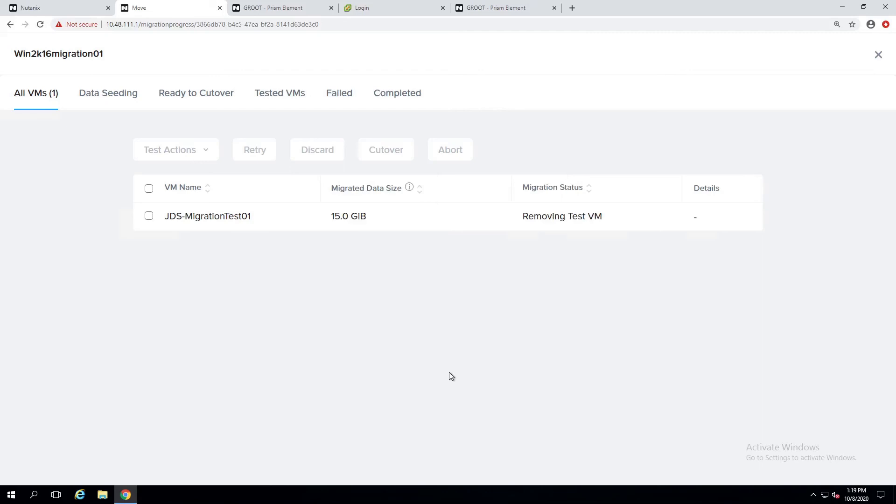
{"action": "mouse_move", "coordinate": [449, 324]}
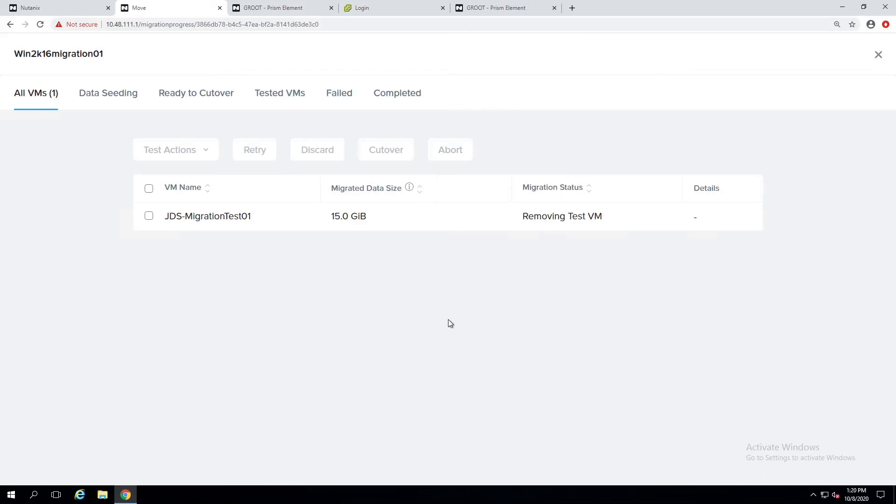